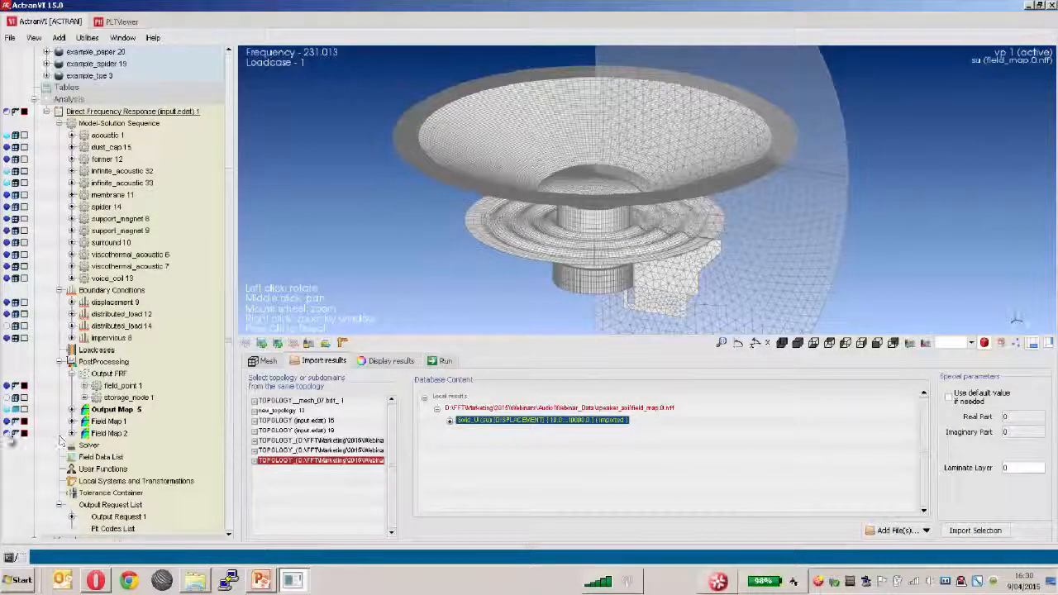
- Show the pressure result map on the loudspeaker and view spider 14's thin-shell properties
left_click(390, 360)
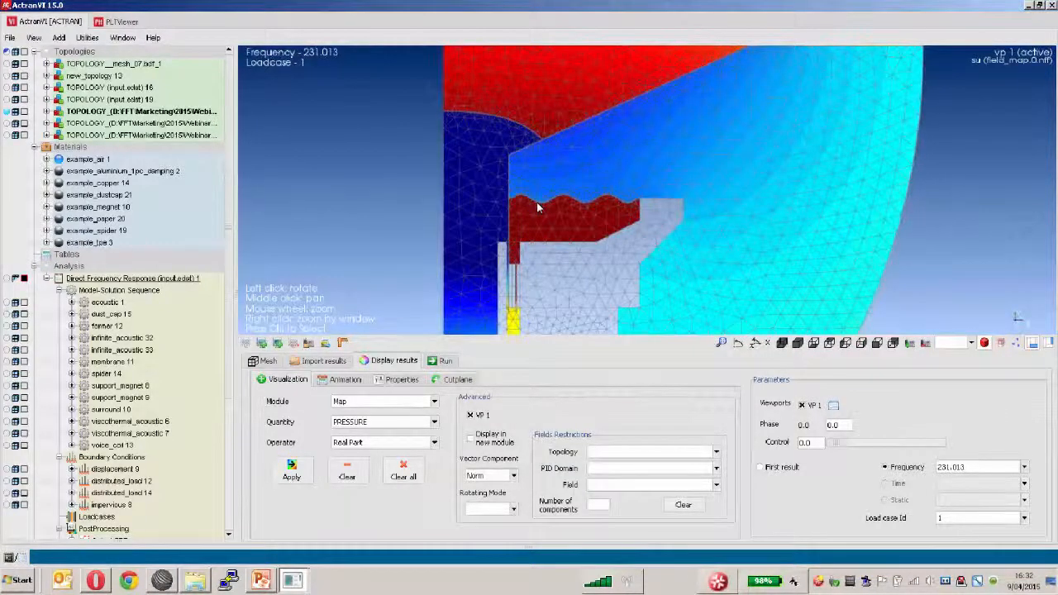
double_click(109, 373)
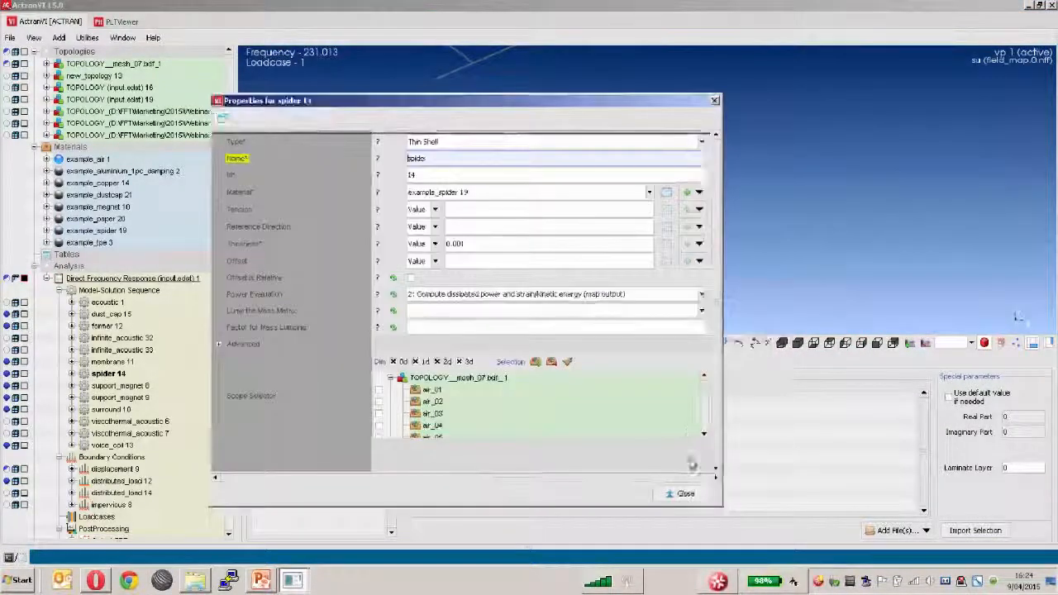